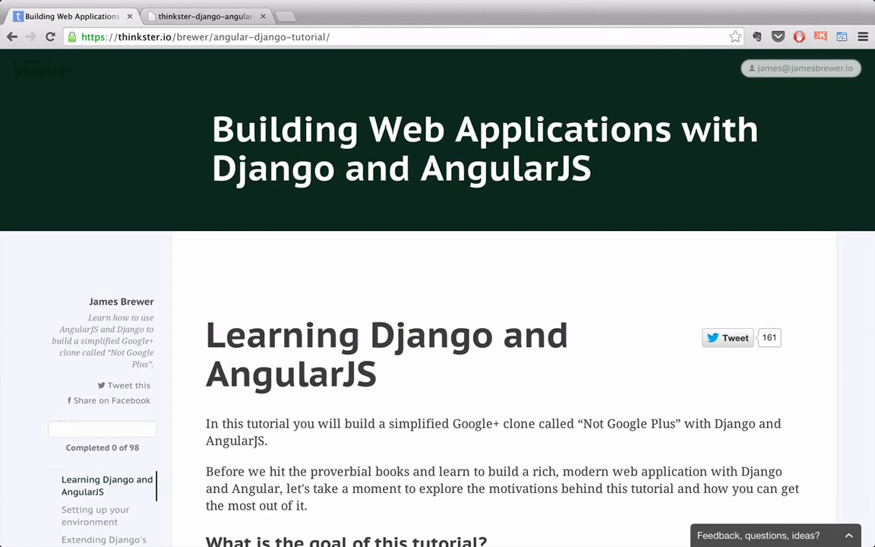
Switch to the localhost:8000 tab running the Not Google Plus app
click(205, 16)
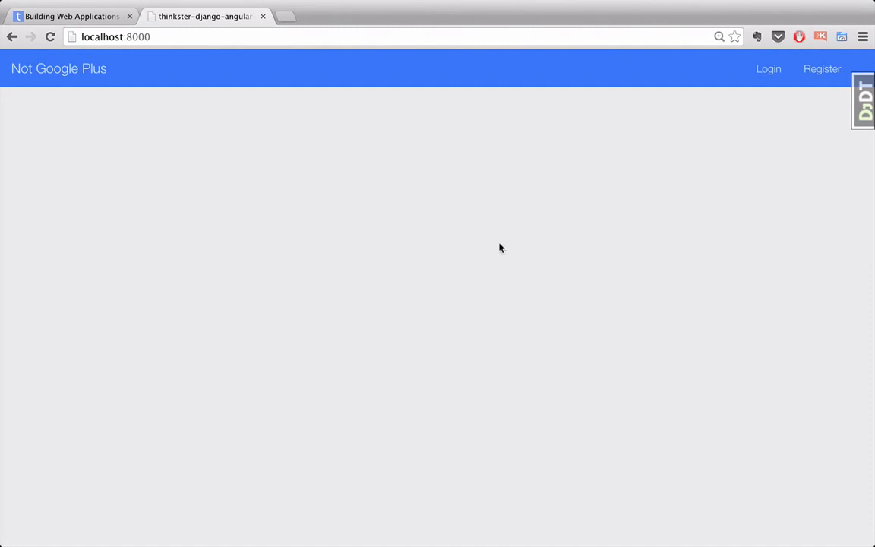
mouse_move(768, 69)
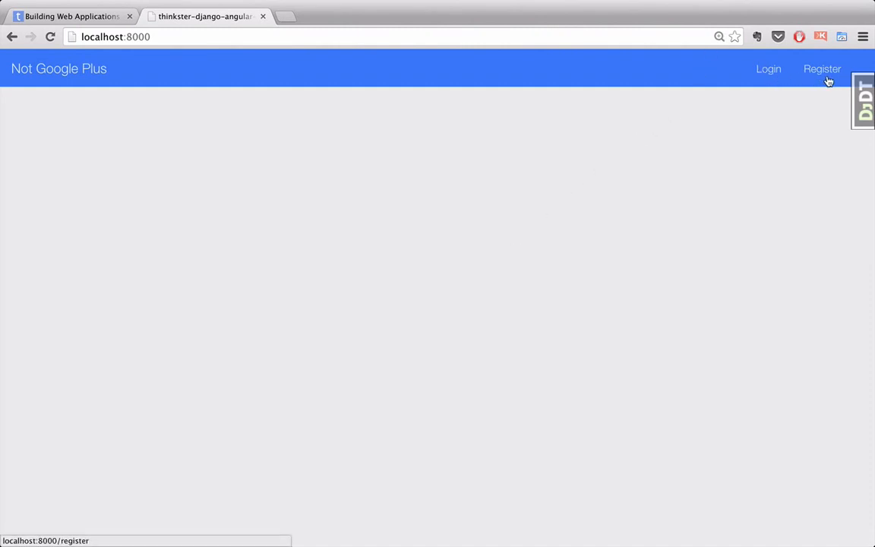
View the Register form, glance at the Login form, then return to Register
click(822, 69)
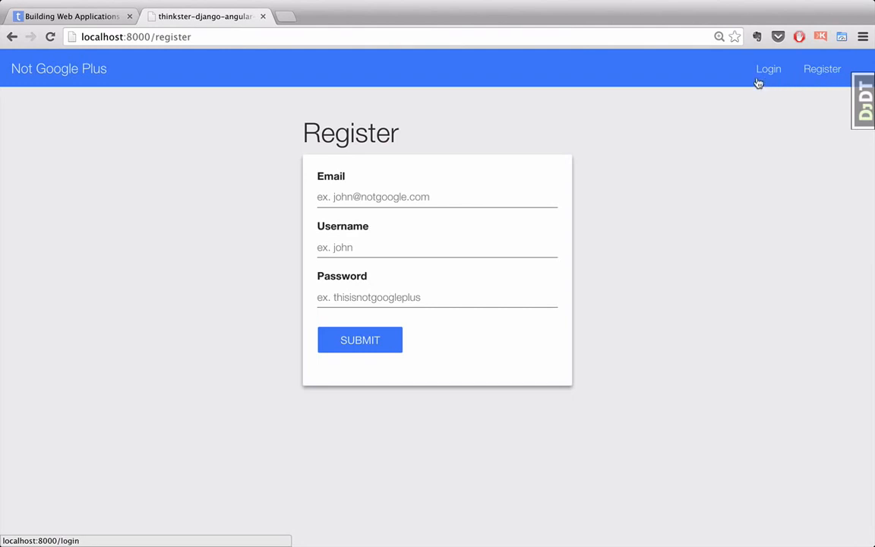
click(768, 68)
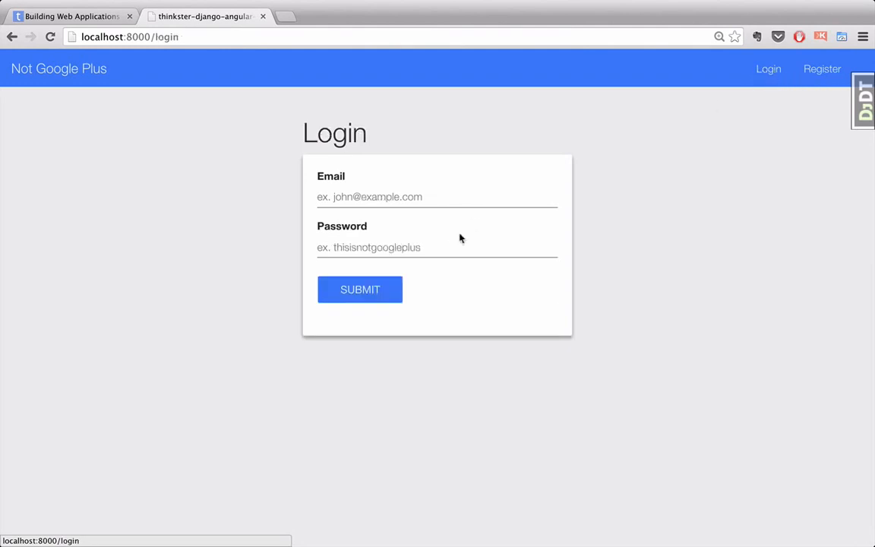
click(822, 69)
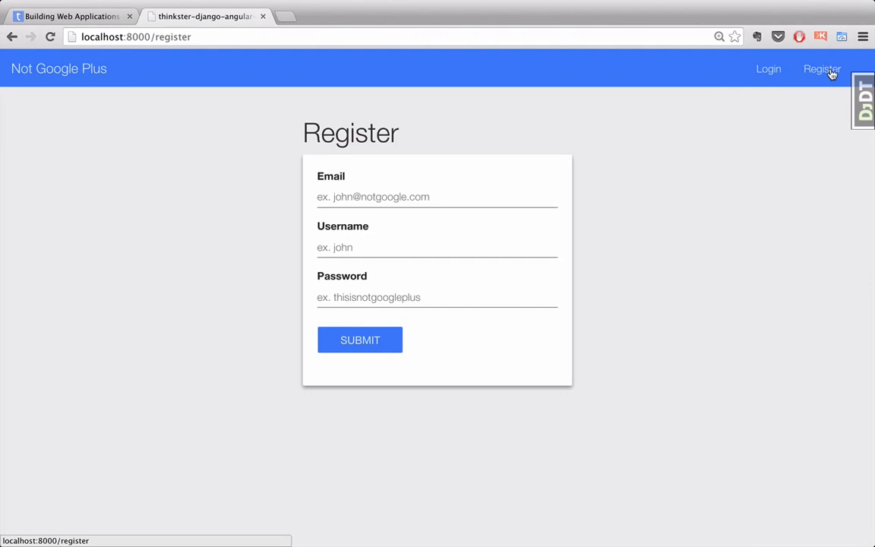
mouse_move(768, 73)
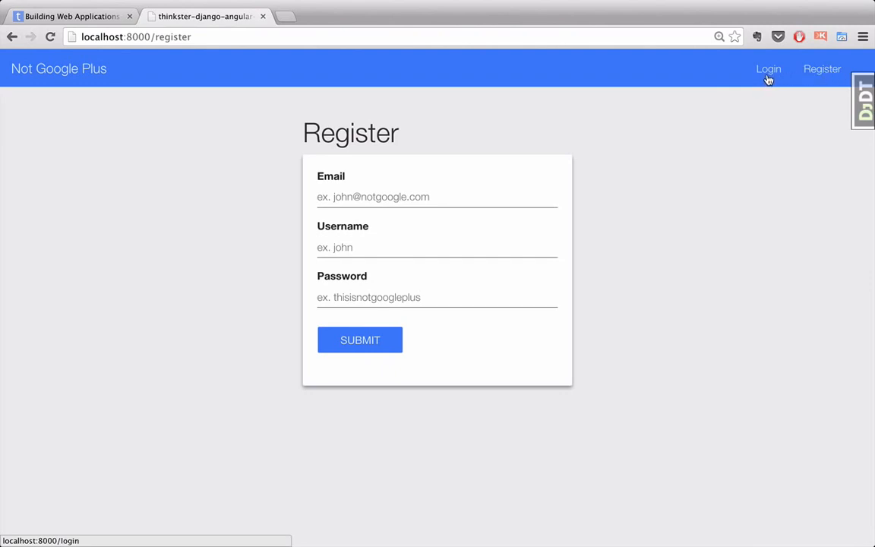
click(768, 69)
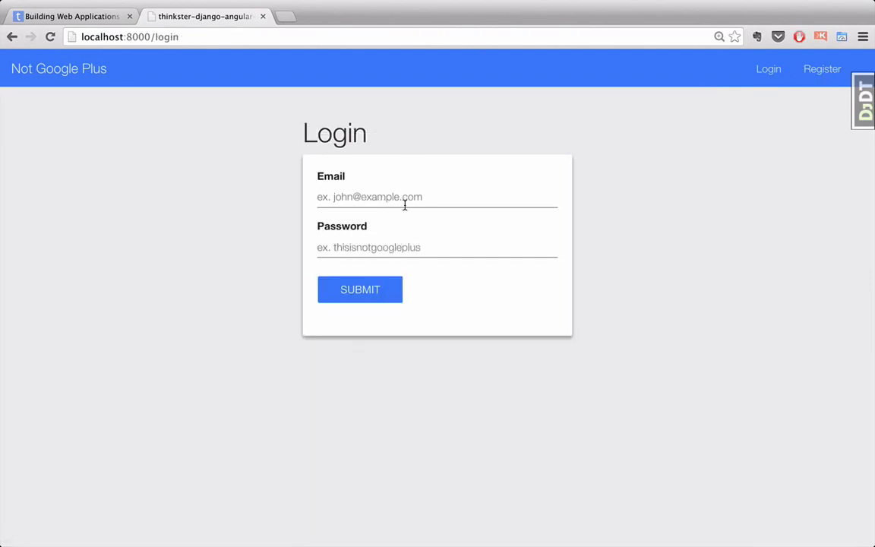
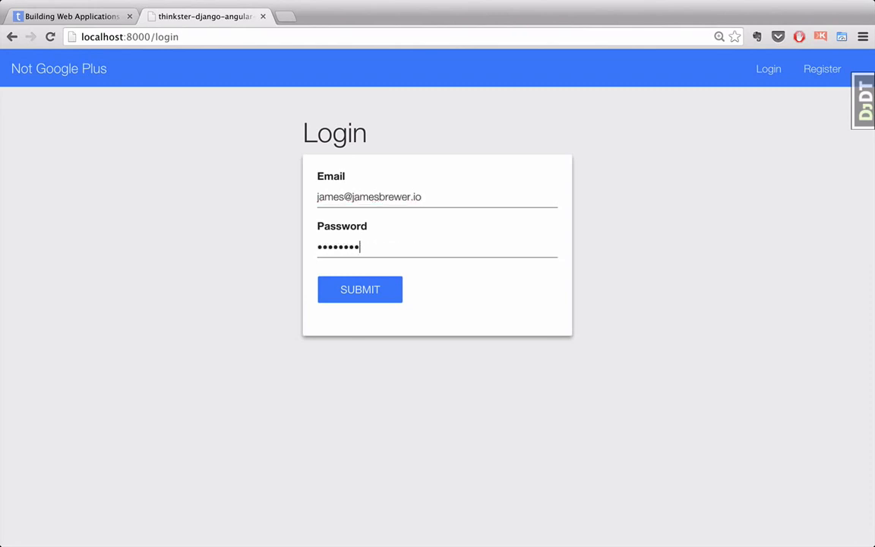
click(360, 289)
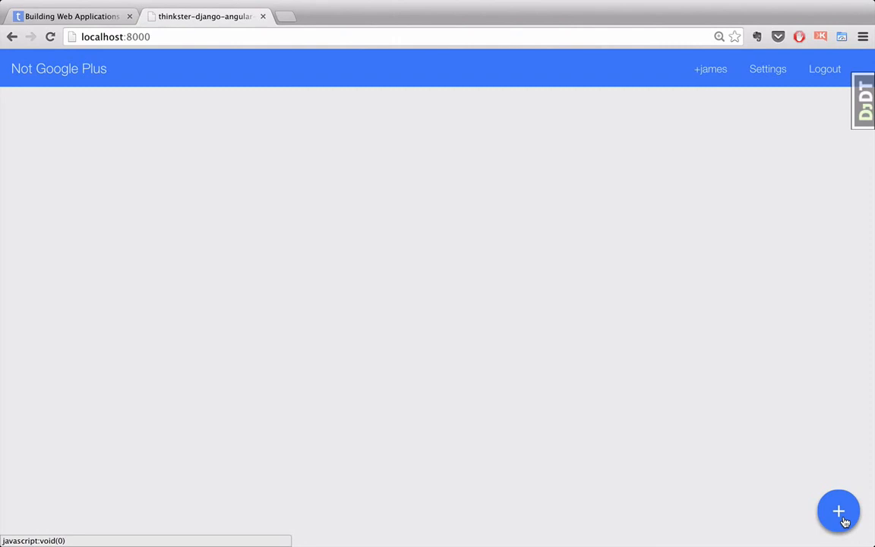
Publish a new post reading 'This is my first time posting on Not Google Plus!'
click(839, 511)
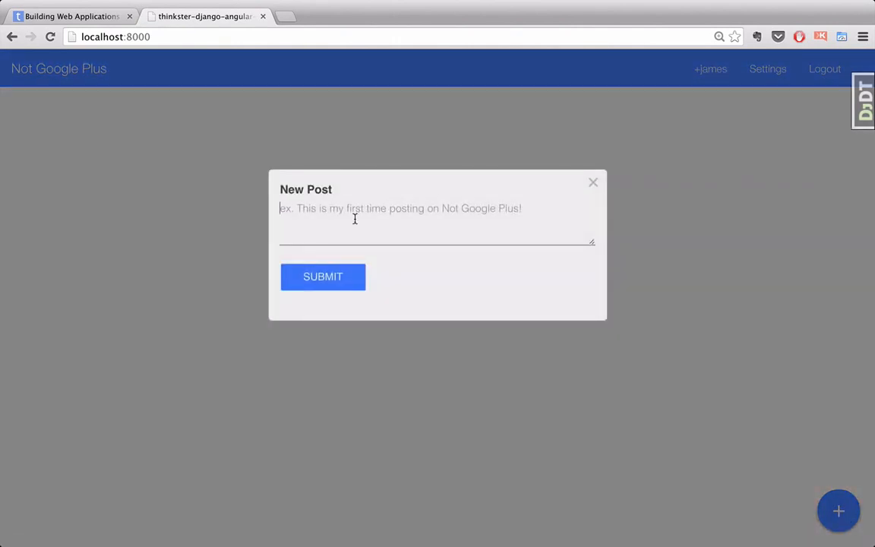
text(T)
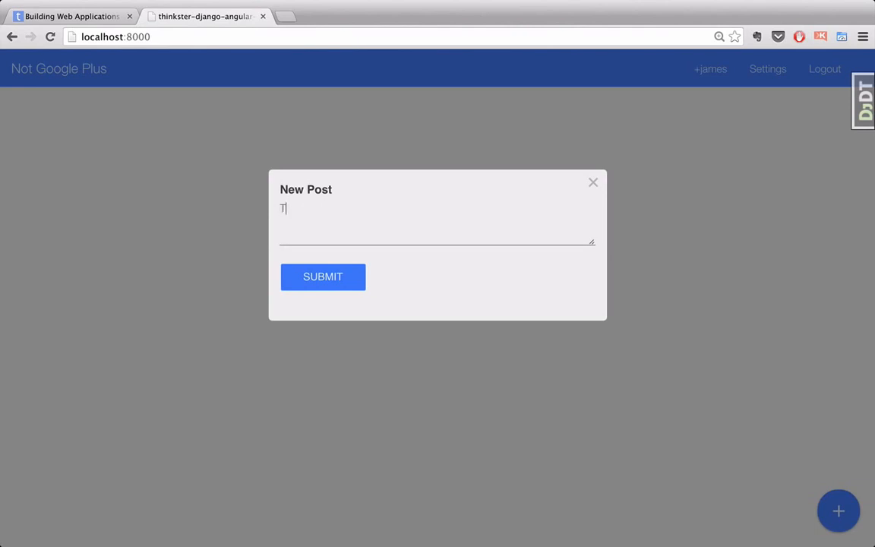
text(his is my first time posting on Not Google Plus)
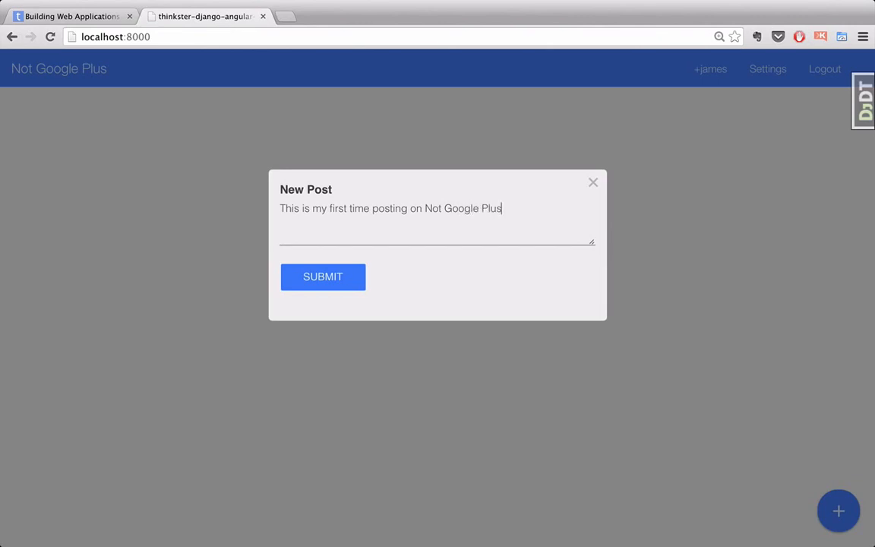
click(323, 277)
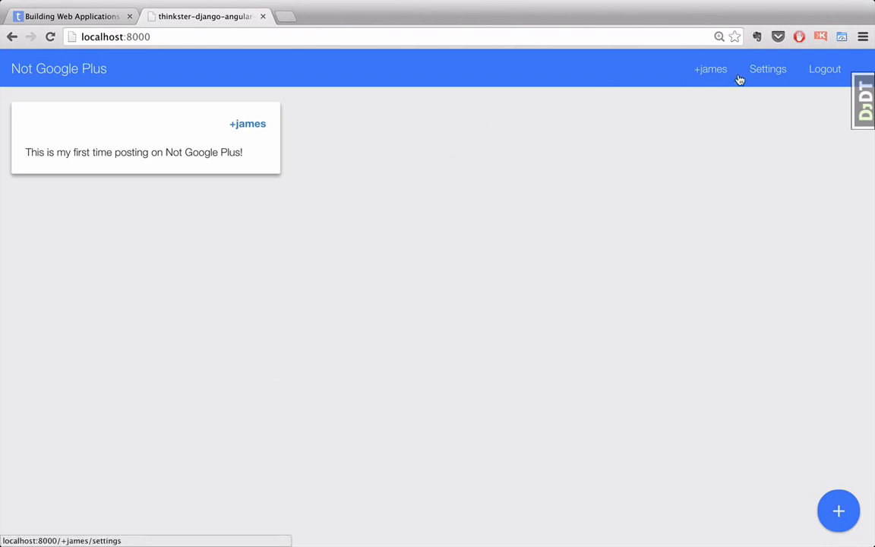
mouse_move(248, 127)
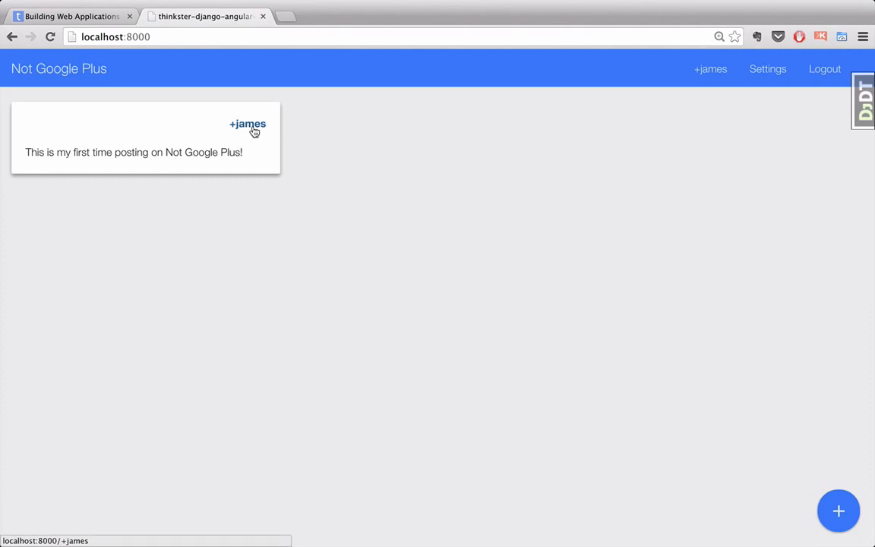
click(247, 123)
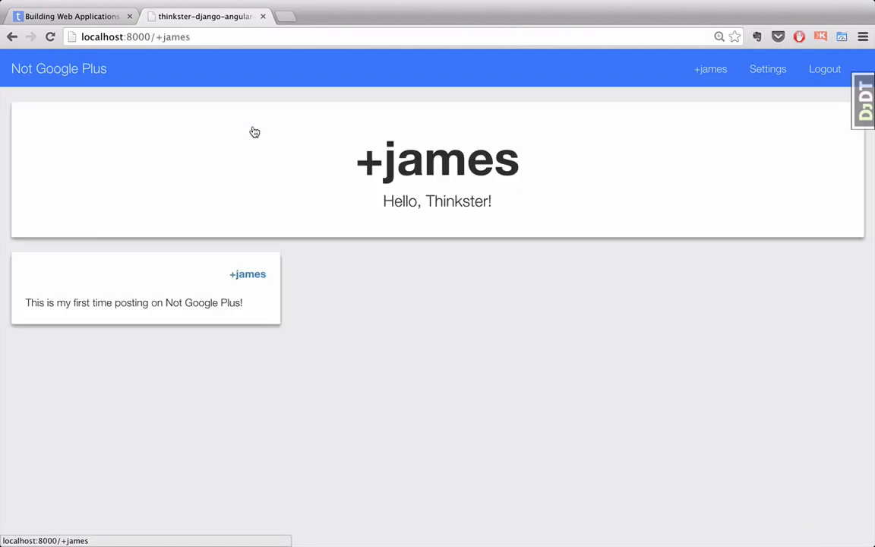
mouse_move(234, 295)
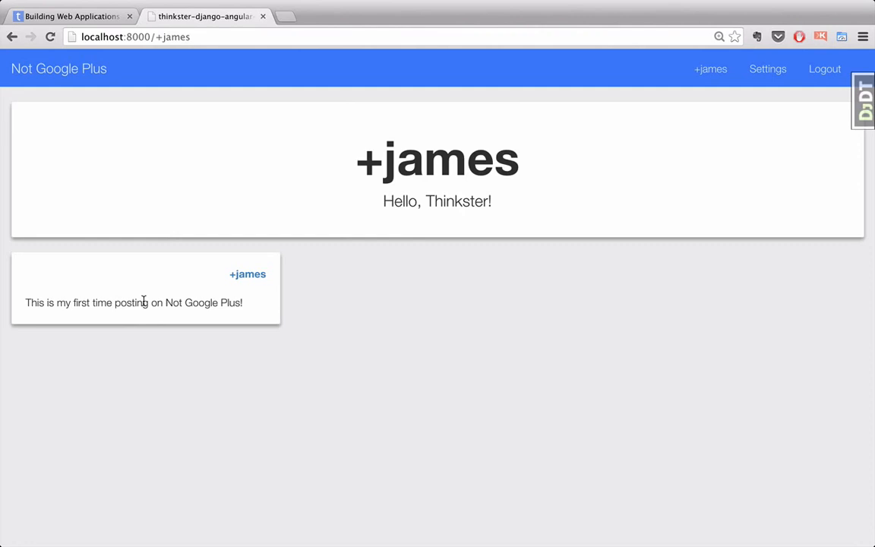
mouse_move(349, 265)
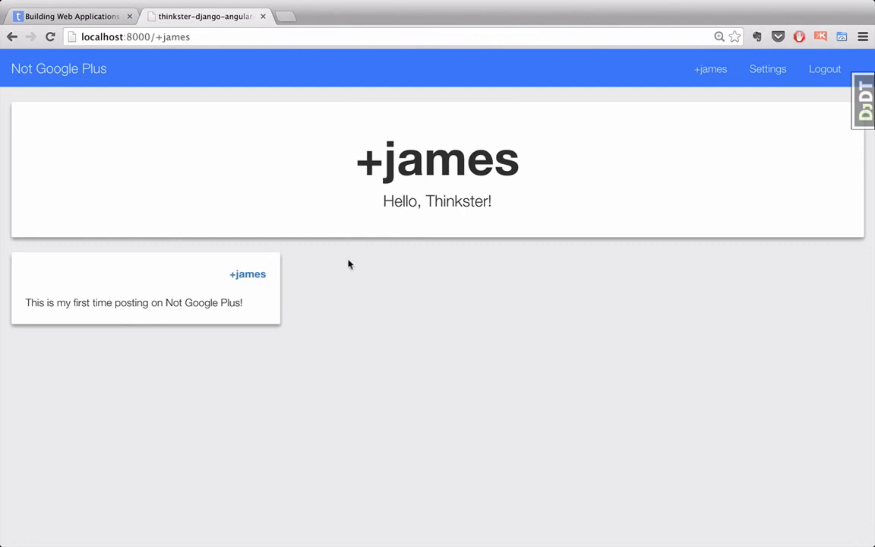
mouse_move(711, 69)
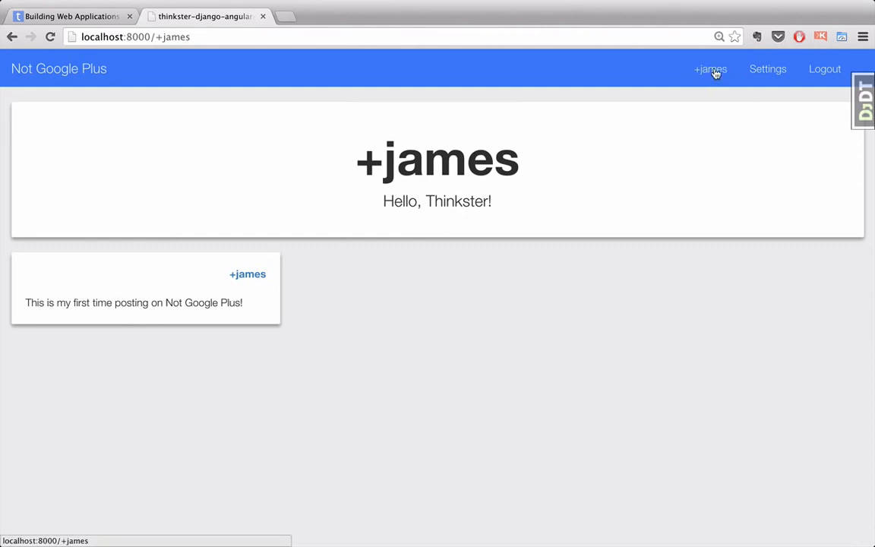
mouse_move(713, 78)
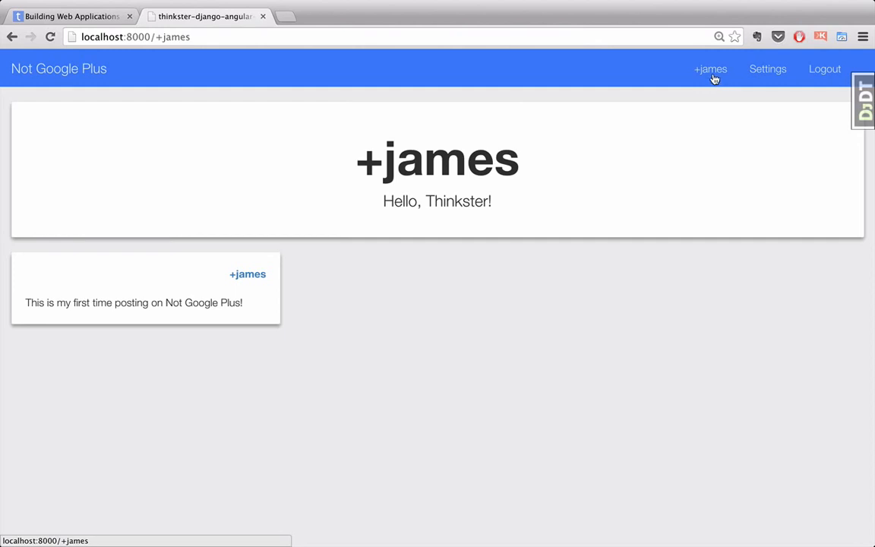
mouse_move(715, 78)
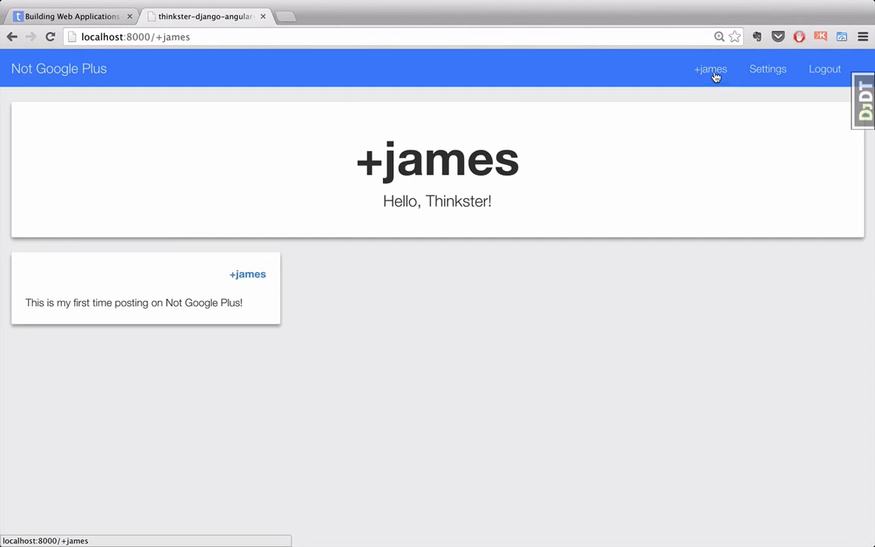
mouse_move(781, 121)
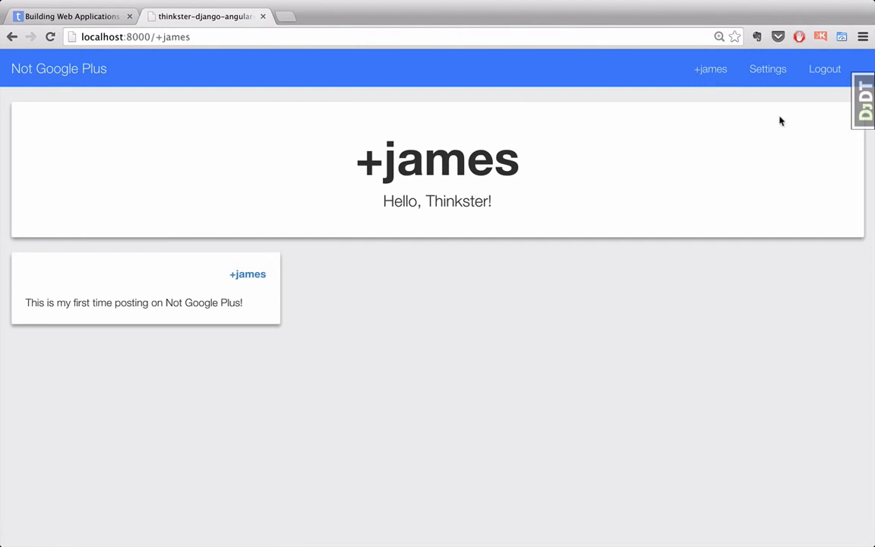
mouse_move(767, 68)
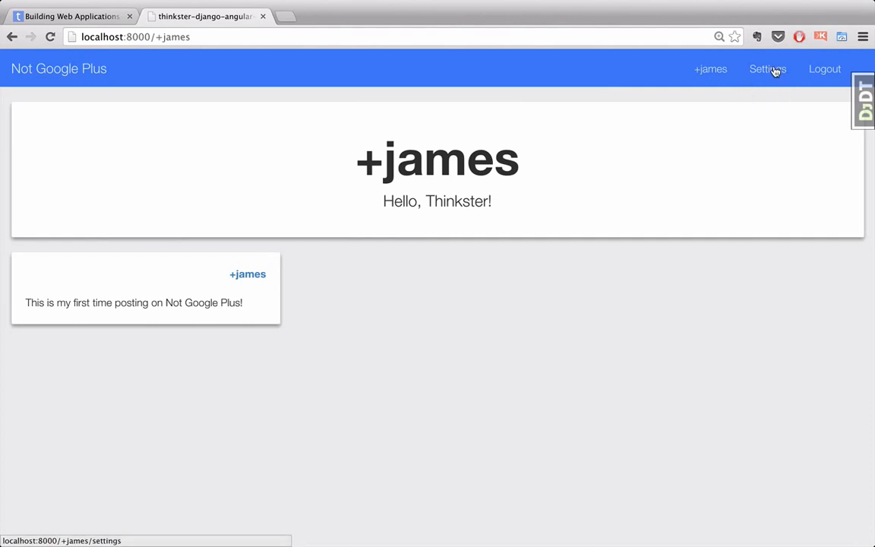
Open the +james settings form showing tagline 'Hello, Thinkster!', via a profile revisit
click(767, 68)
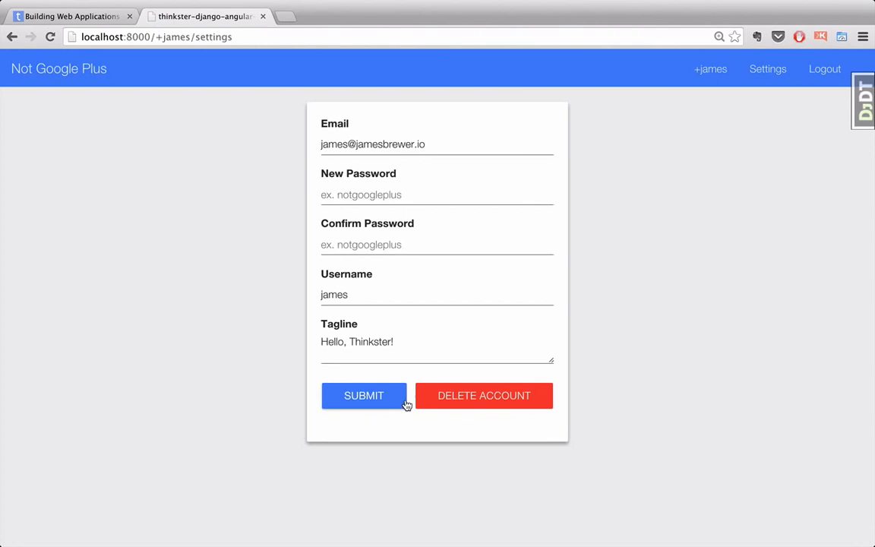
mouse_move(729, 99)
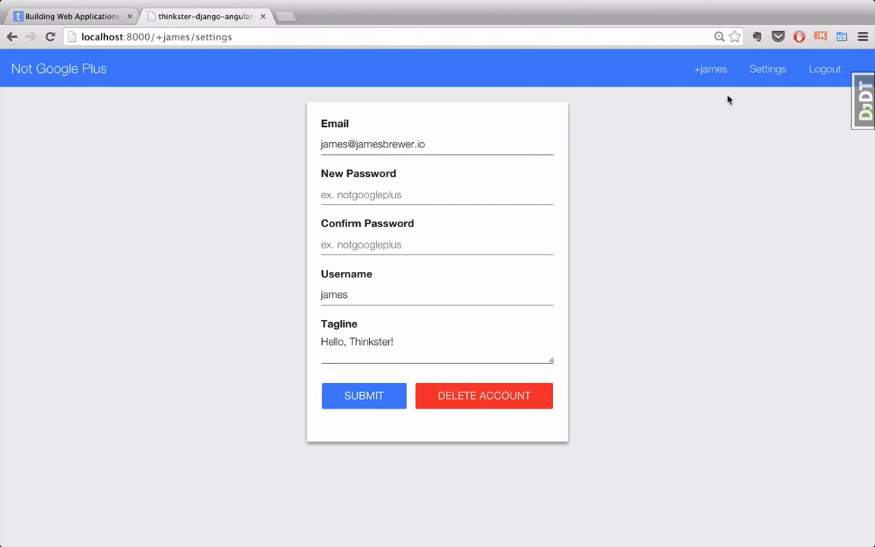
mouse_move(710, 70)
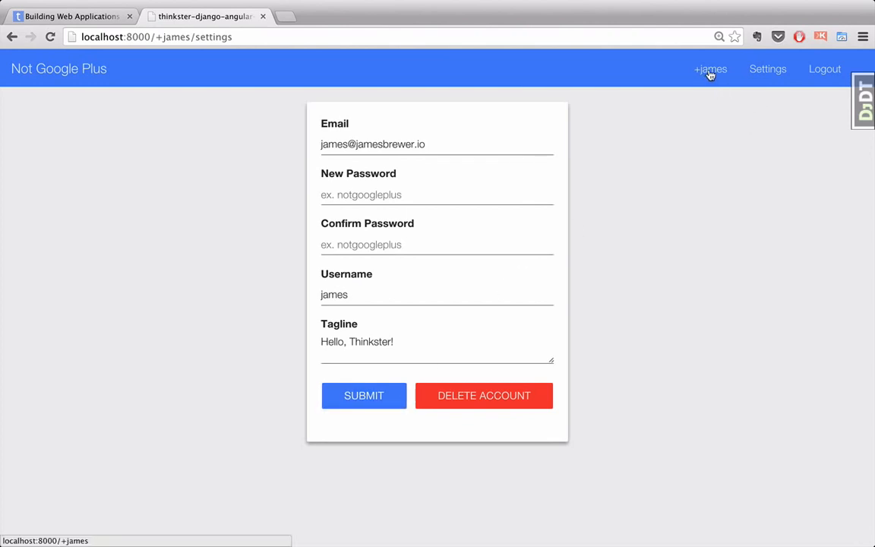
click(710, 69)
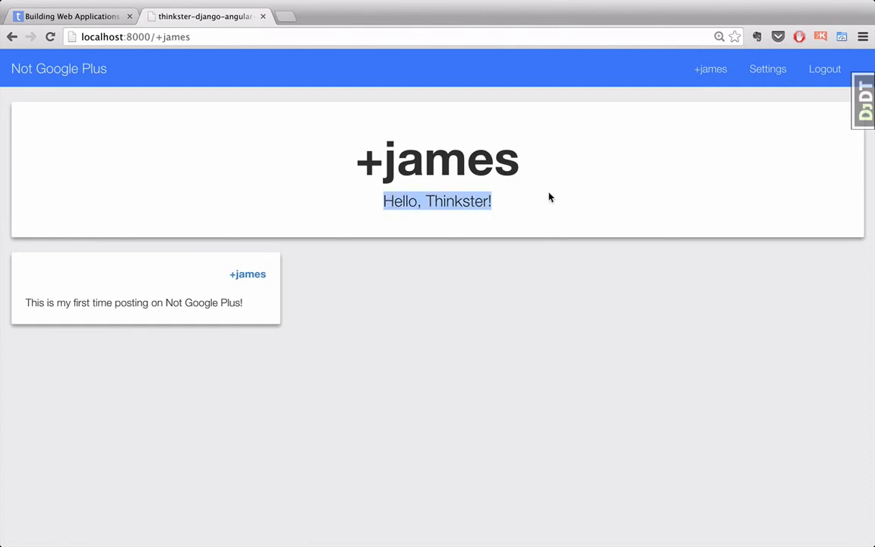
click(767, 68)
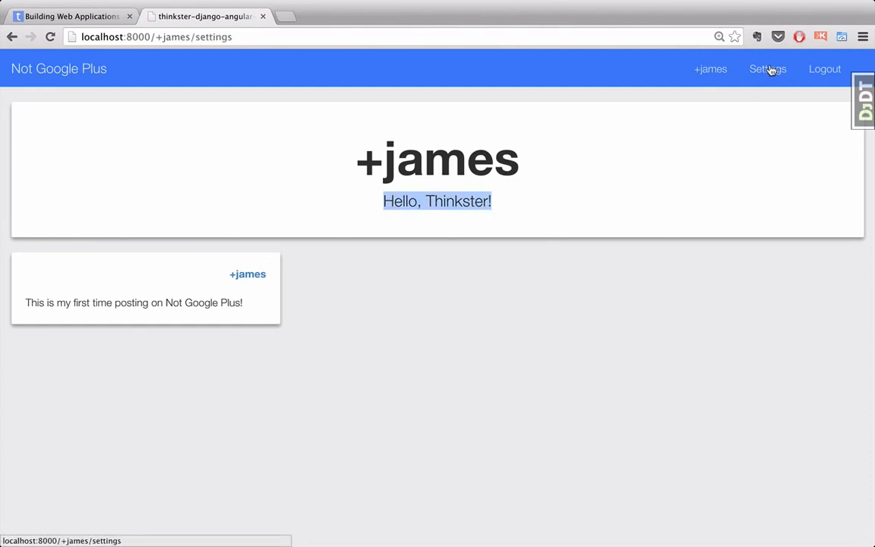
Change the +james tagline from 'Hello, Thinkster!' to 'Hello, World!', save, and log out
click(767, 68)
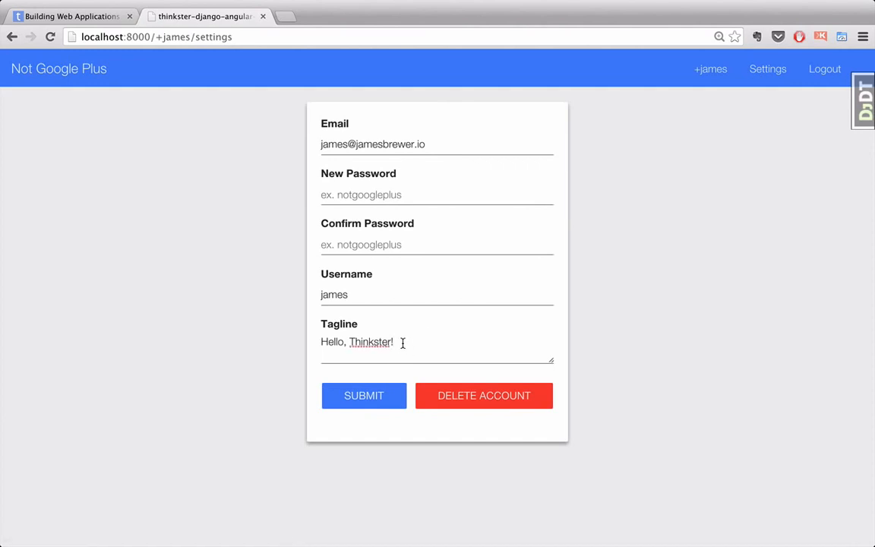
text(Wo)
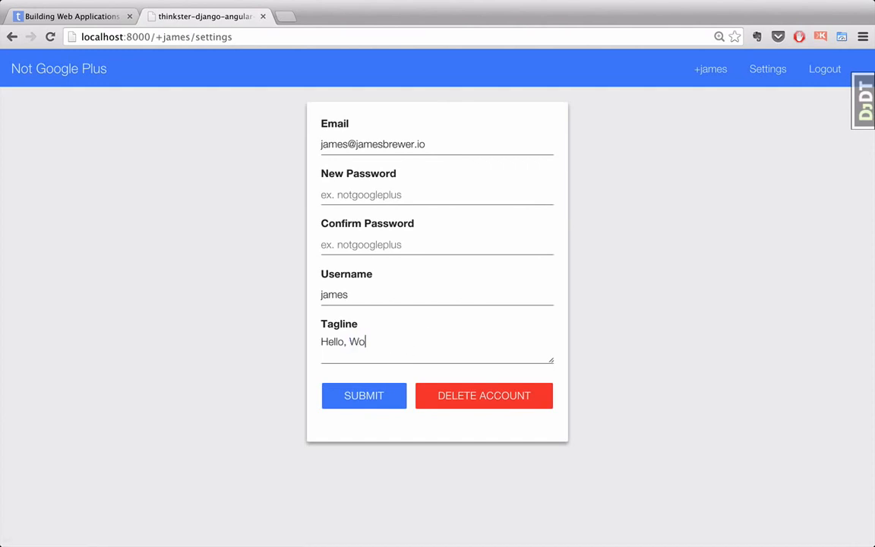
text(rld!)
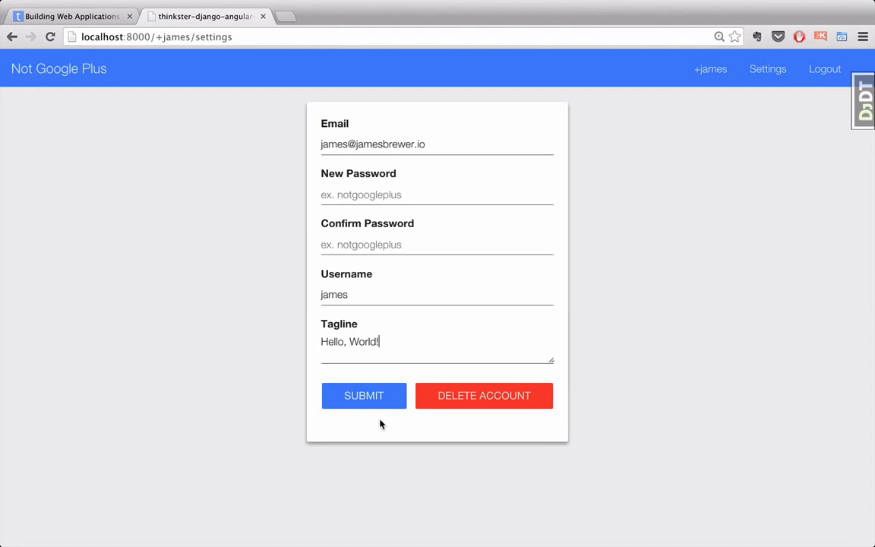
click(364, 395)
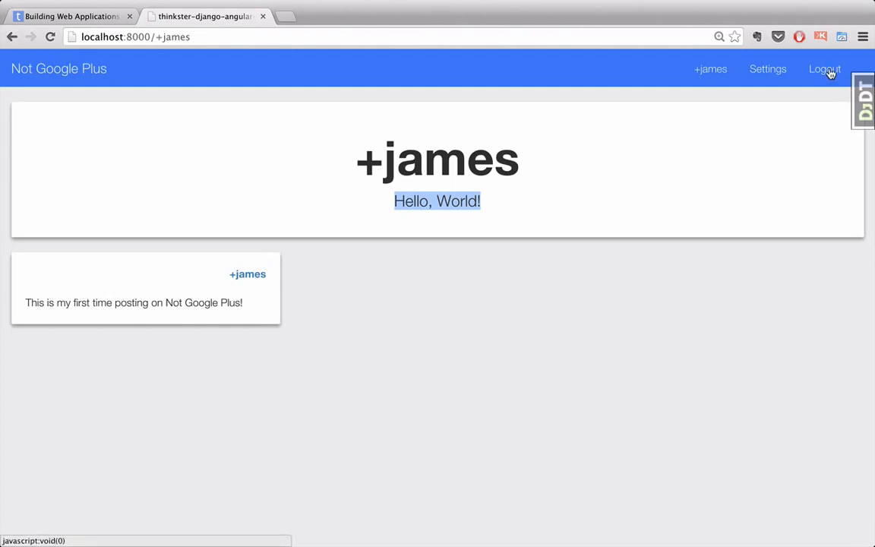
click(824, 68)
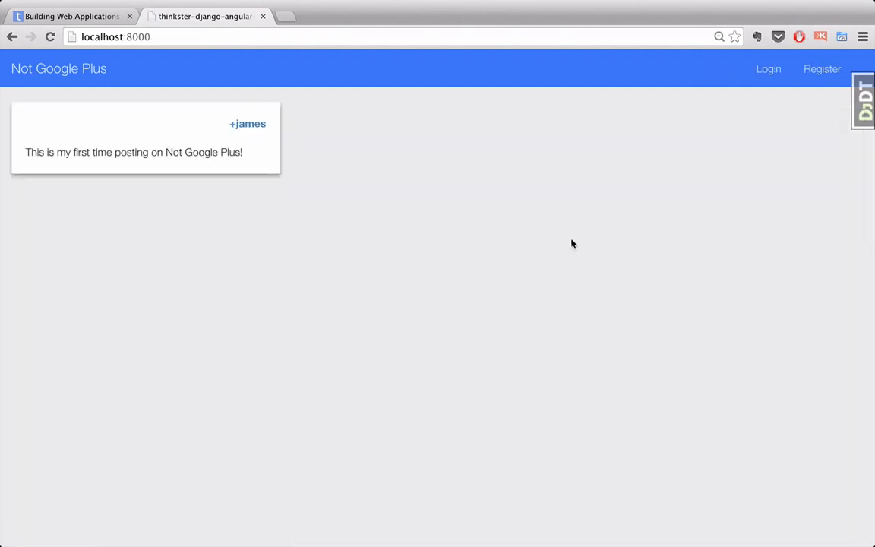